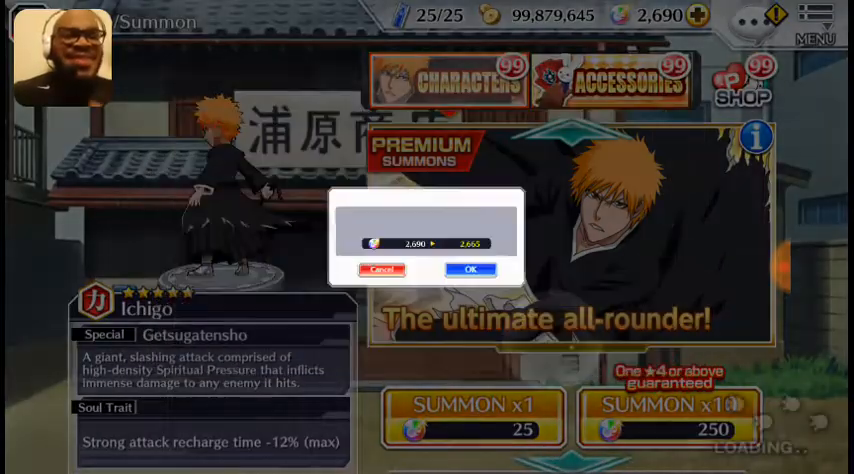
Confirm a 25-orb single premium summon, then confirm the ten-ticket multi-summon.
{"action": "left_click", "coordinate": [470, 271]}
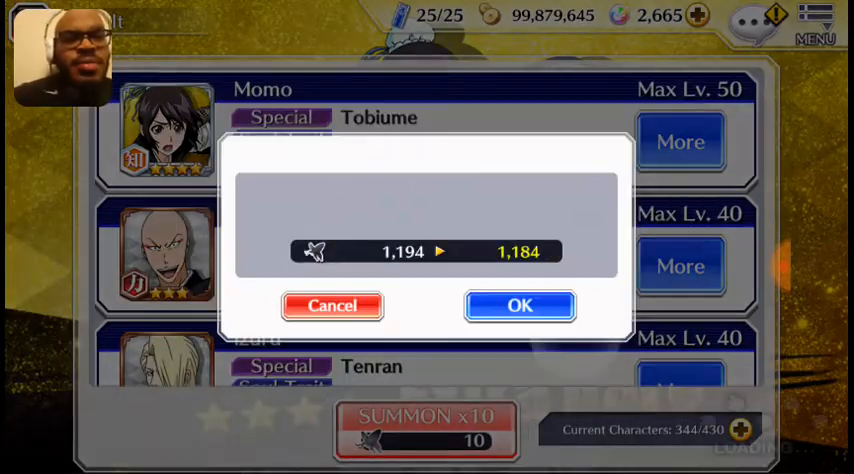
{"action": "left_click", "coordinate": [518, 306]}
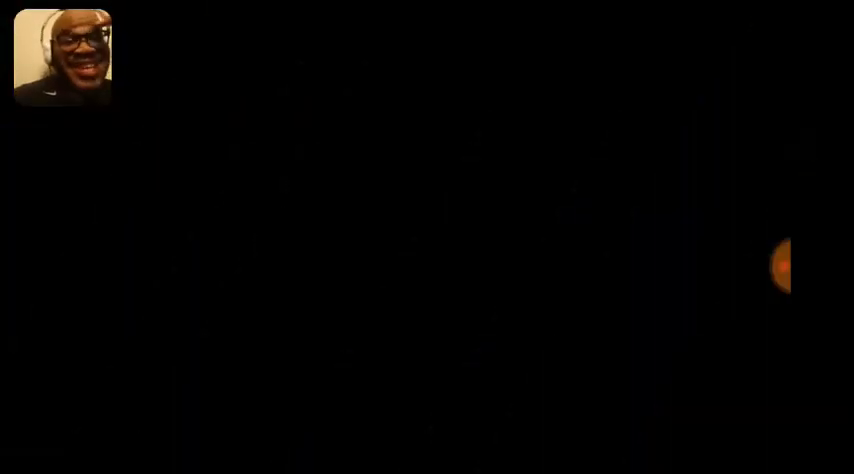